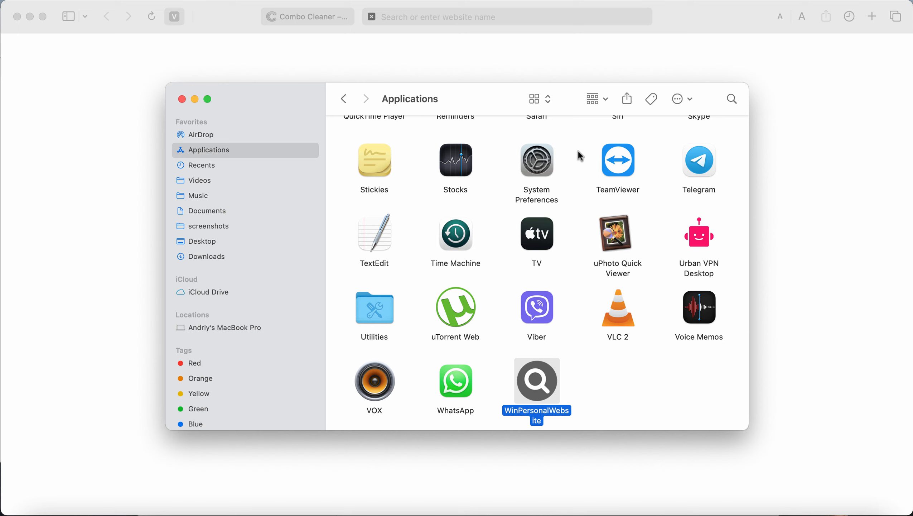
mouse_move(526, 177)
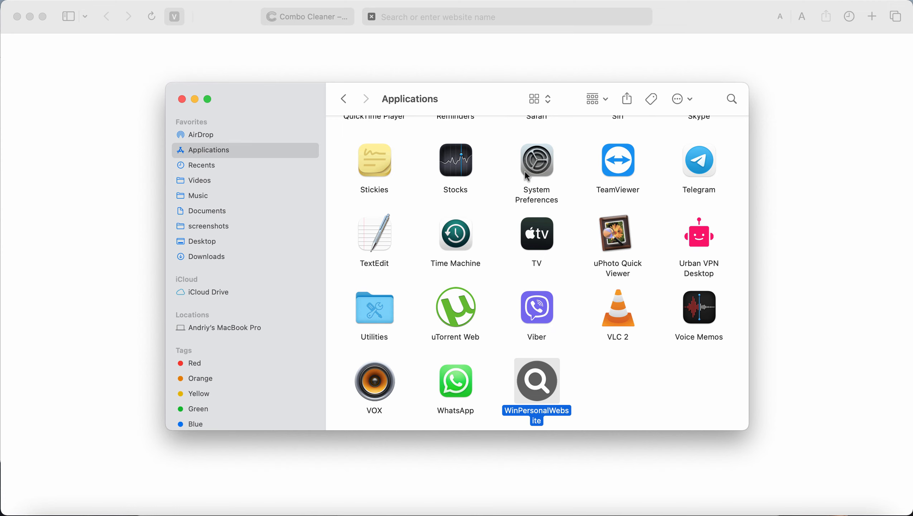
mouse_move(500, 105)
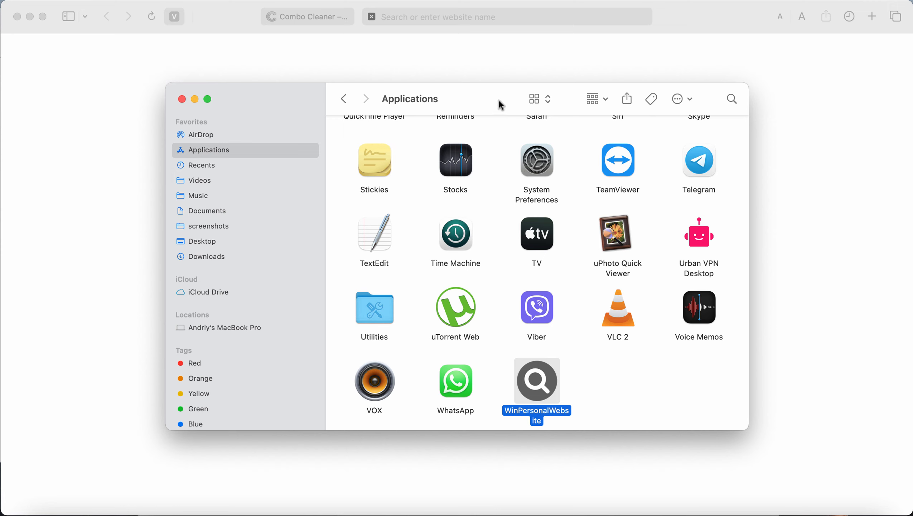
mouse_move(495, 137)
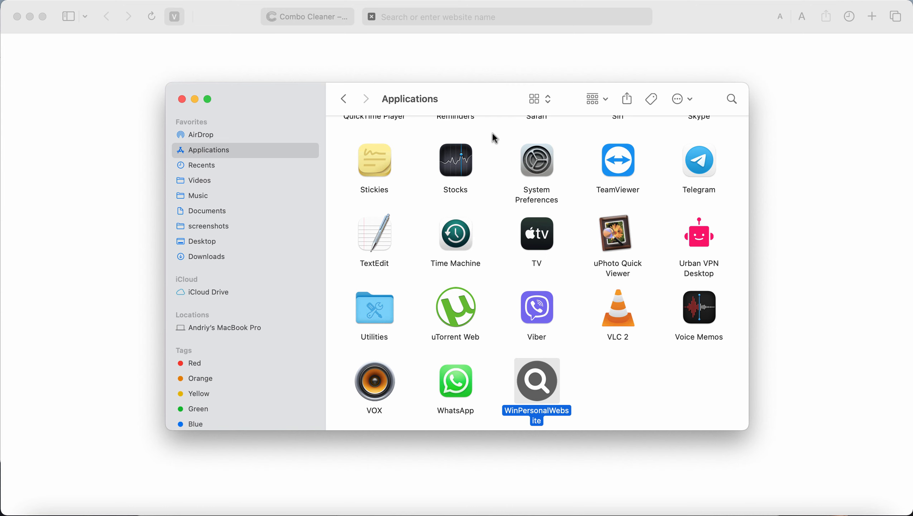
mouse_move(534, 280)
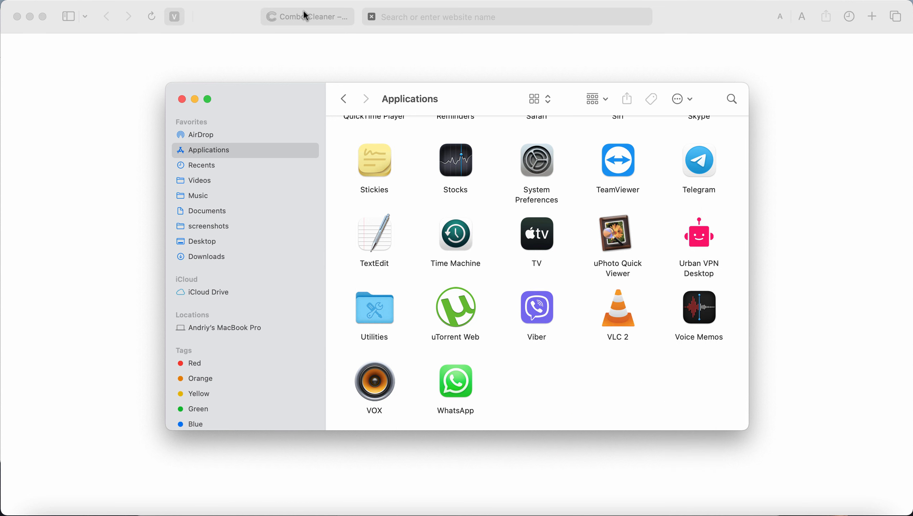
- Switch to the Combo Cleaner website in Safari and scroll to its download area
click(307, 16)
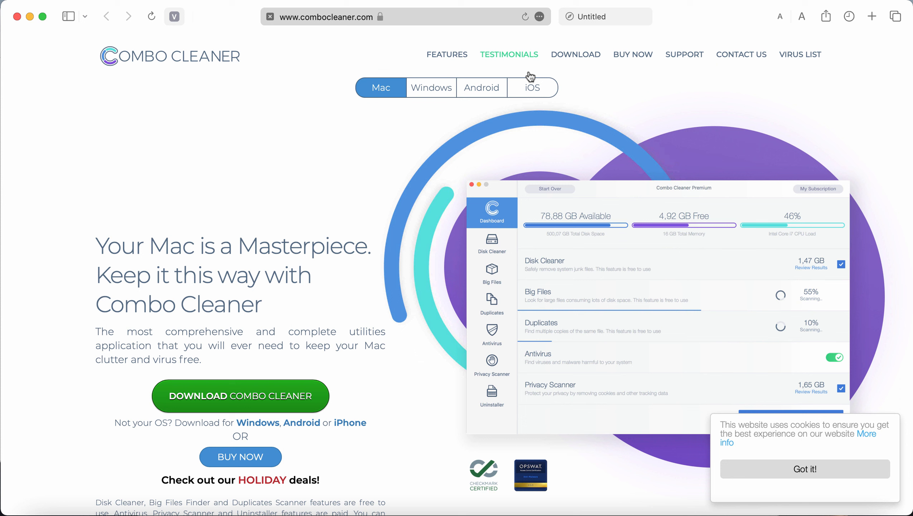
mouse_move(575, 54)
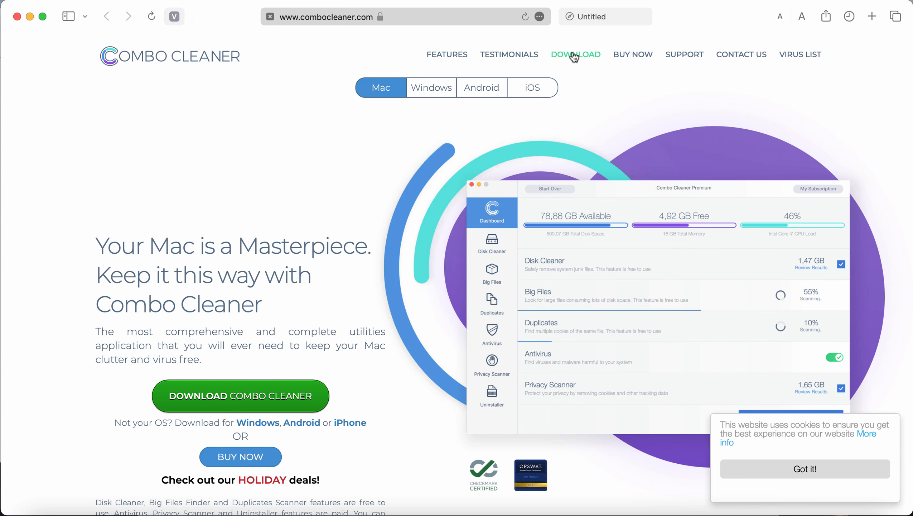
mouse_move(298, 226)
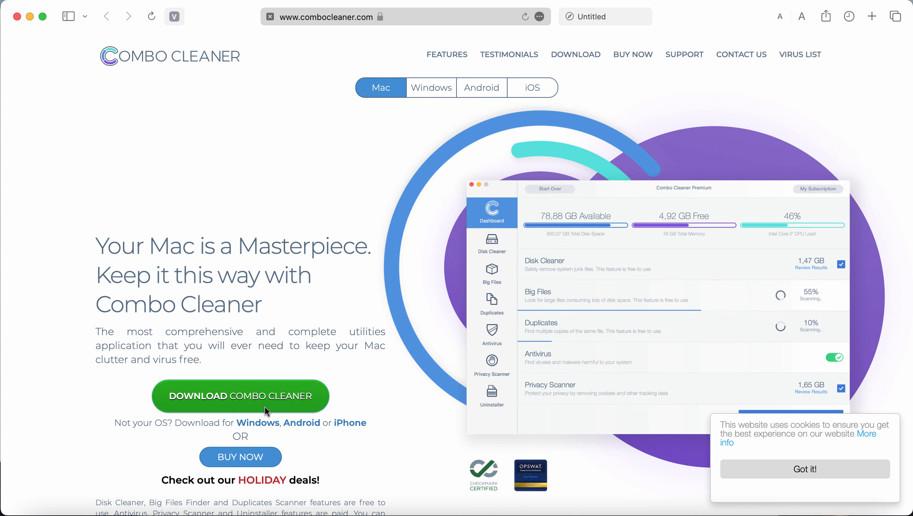
scroll(down, 3)
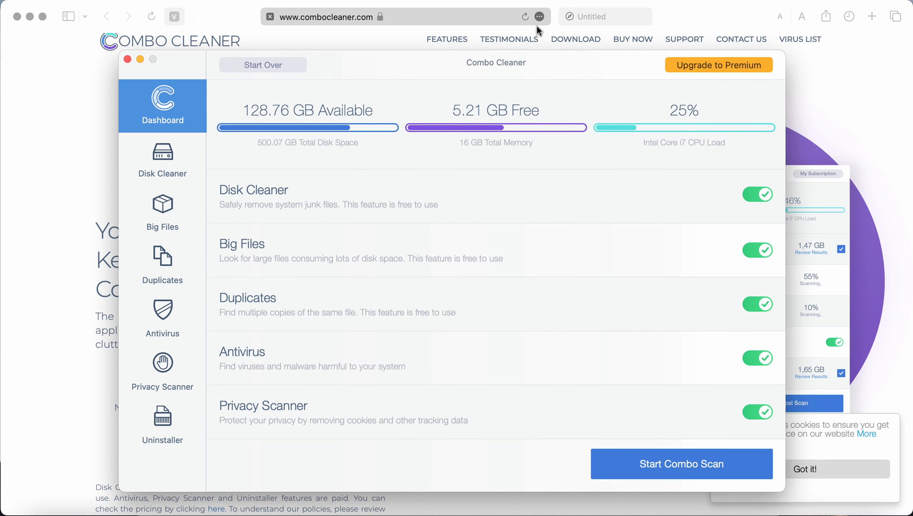
- Start the combined scan from the Combo Cleaner dashboard
click(538, 17)
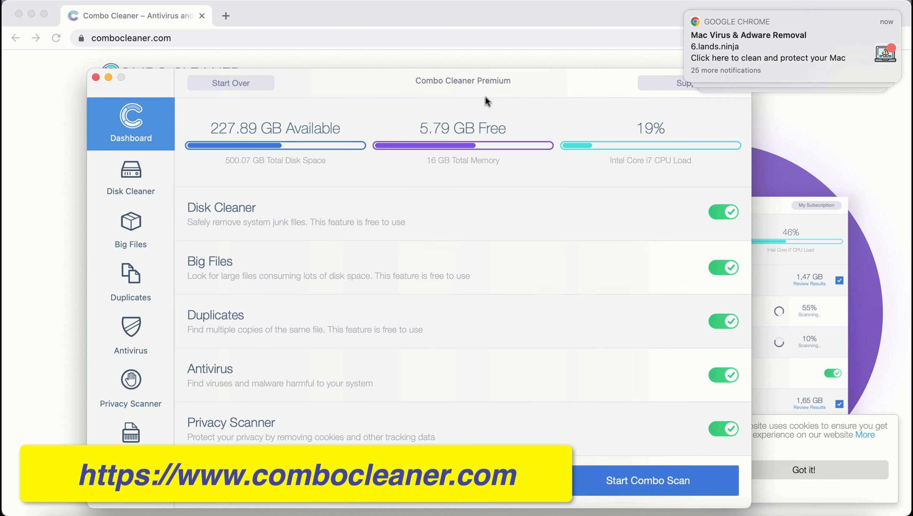
mouse_move(524, 413)
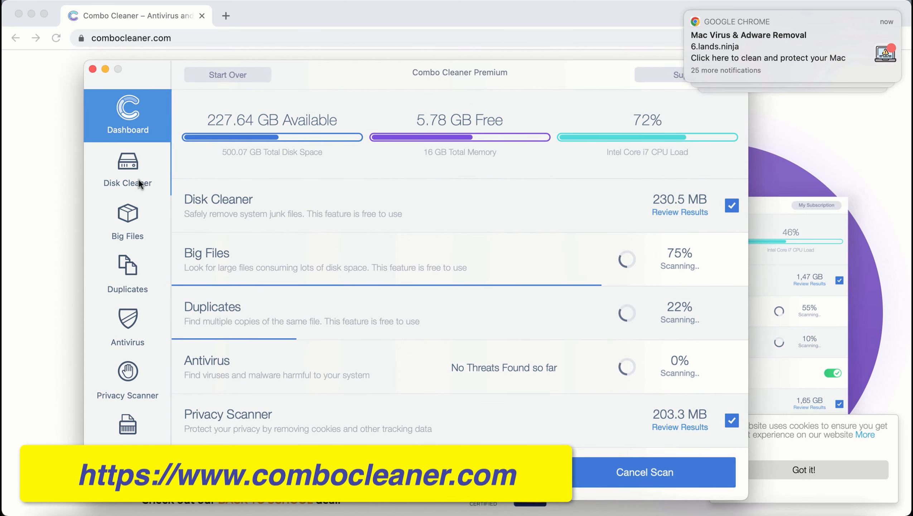
- Check the Duplicates, Big Files and Disk Cleaner results, then return to the Dashboard overview
click(126, 273)
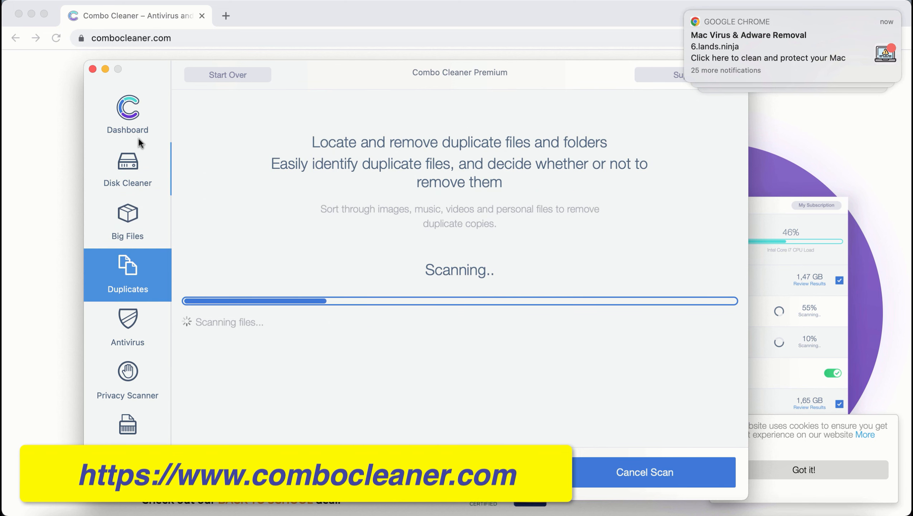
click(127, 222)
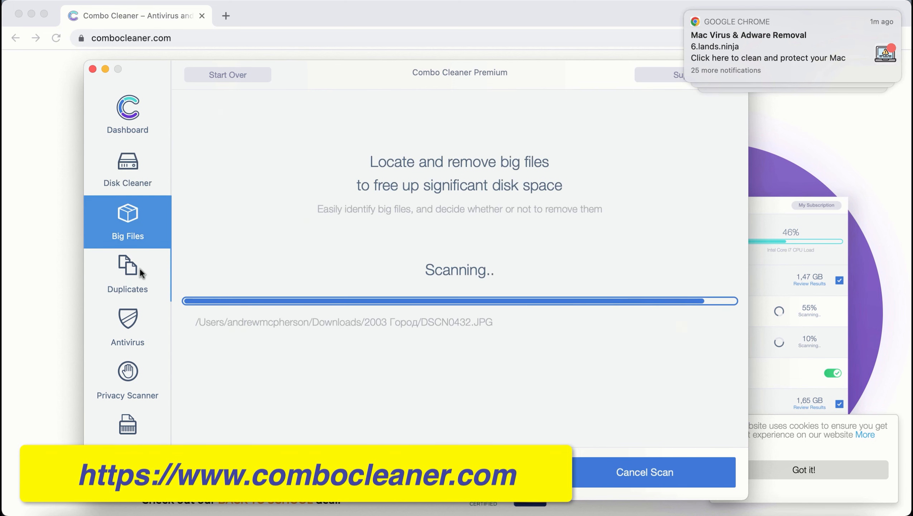
click(126, 169)
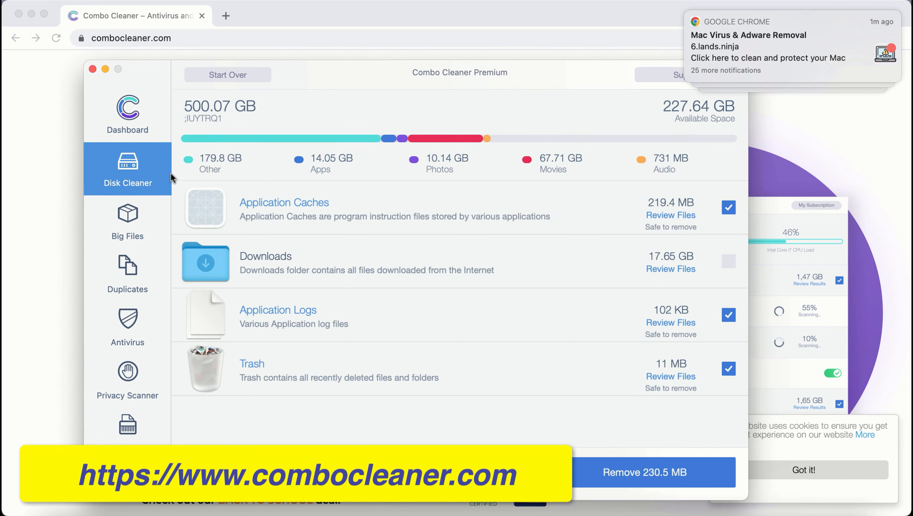
click(126, 218)
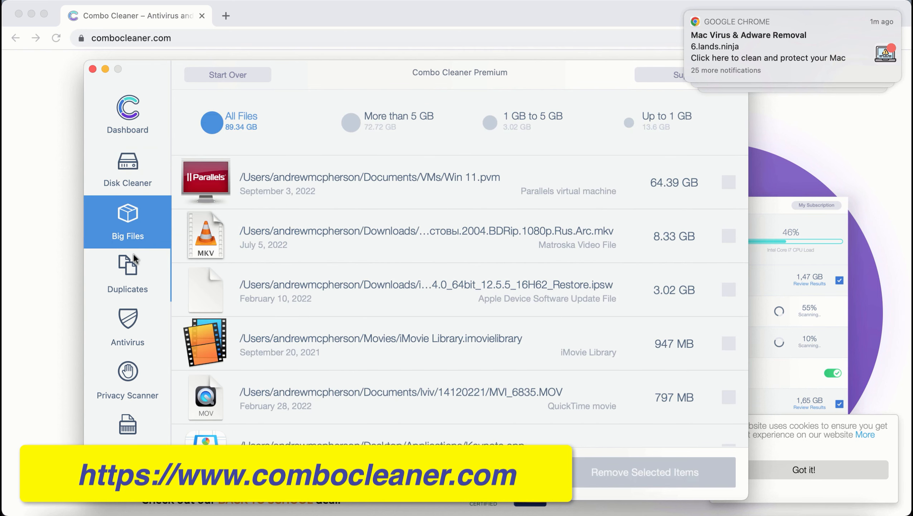
click(127, 169)
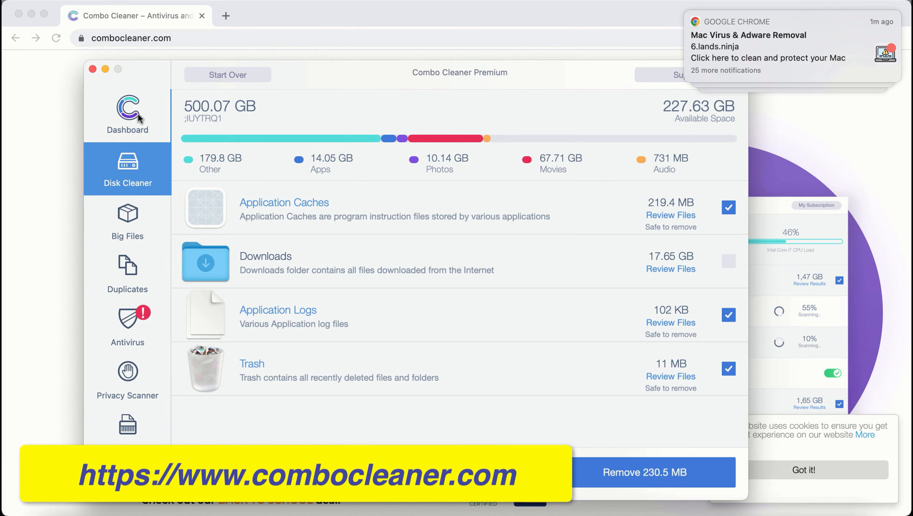
click(127, 114)
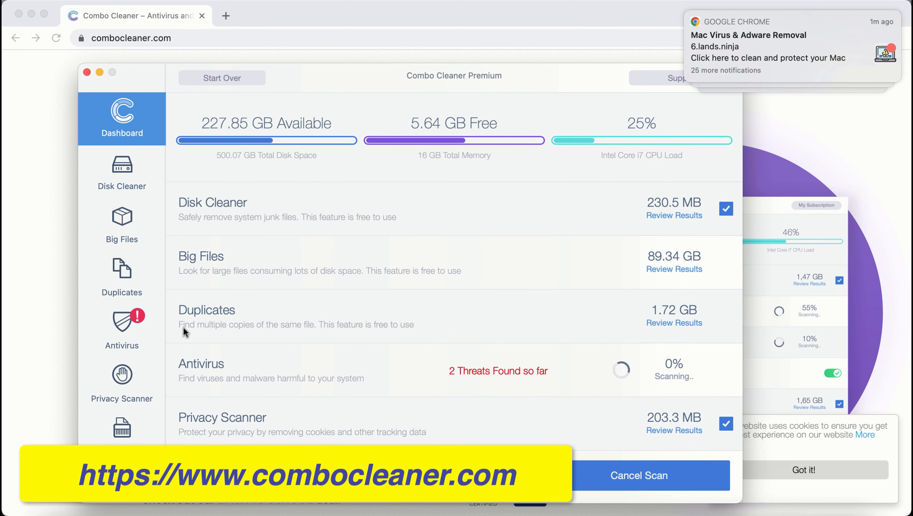
- Open the Antivirus section and stop the scan to list the infected files found in Downloads
click(121, 330)
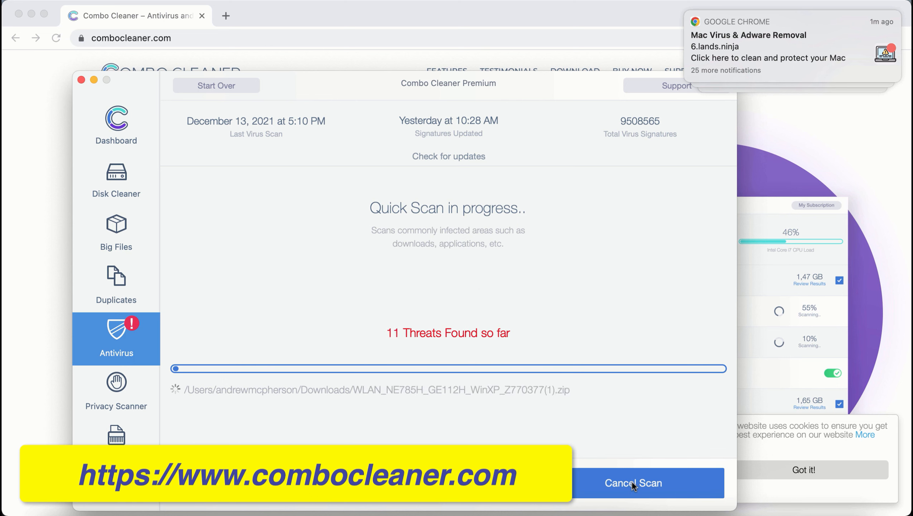
click(633, 482)
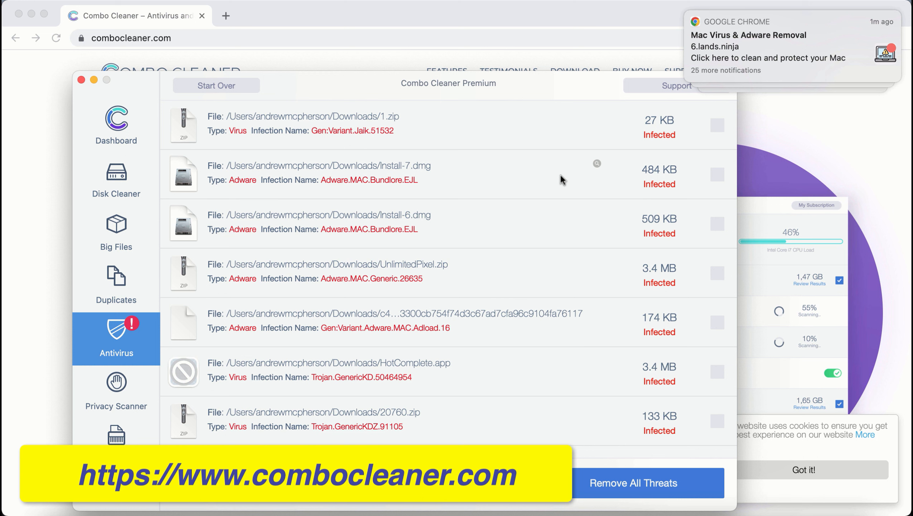